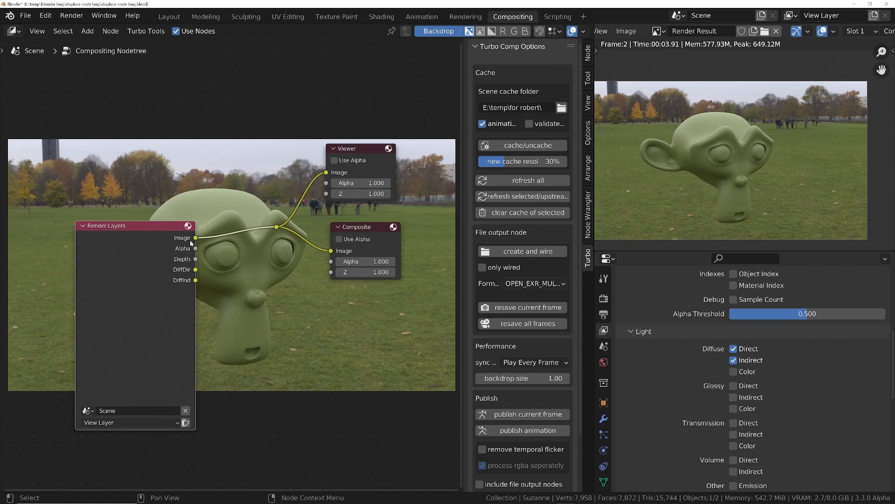
mouse_move(192, 253)
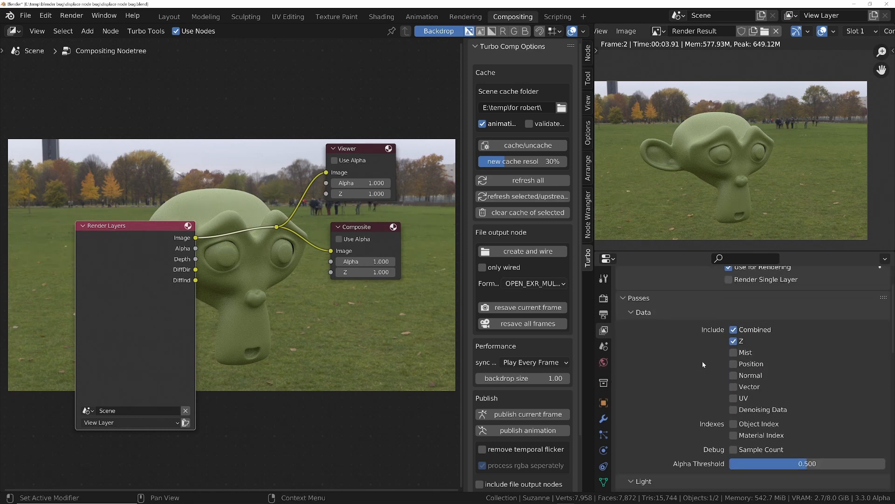
Step: Scroll the View Layer passes list to reach the Z and diffuse light pass toggles
scroll(down, 3)
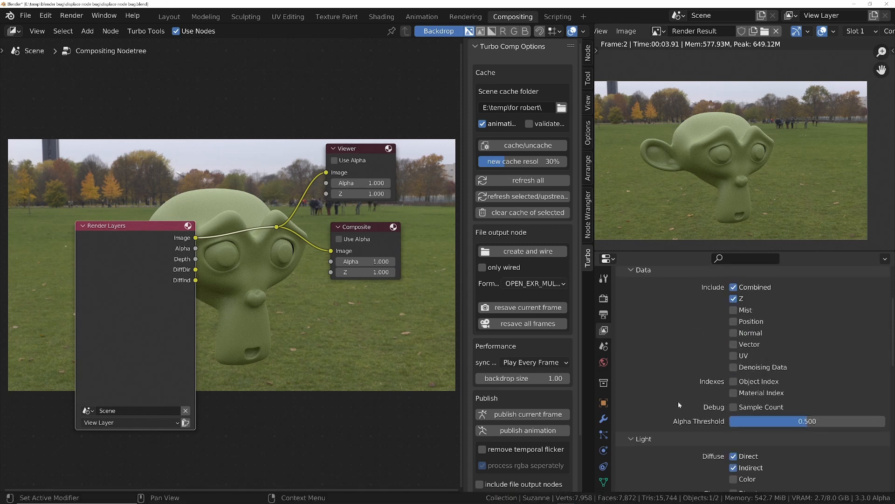
mouse_move(725, 329)
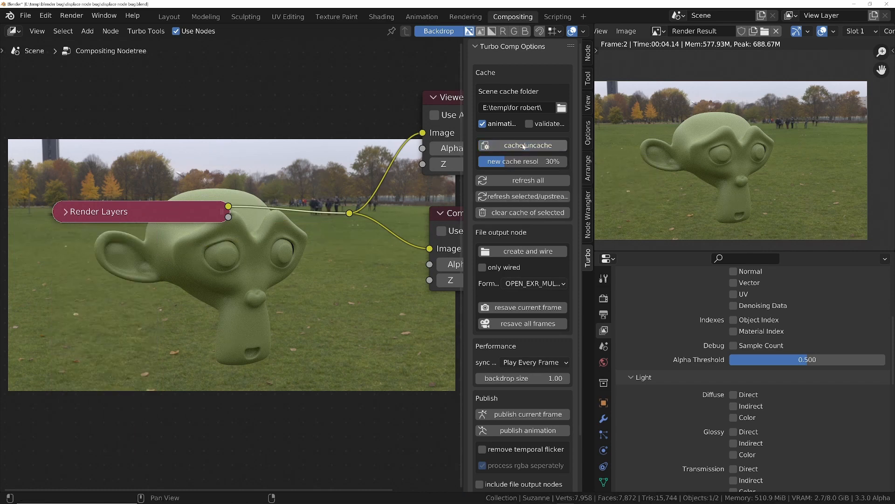
Step: Expand the Render Layers node and enable the diffuse light passes (DiffDir, DiffInd, DiffCol)
click(65, 212)
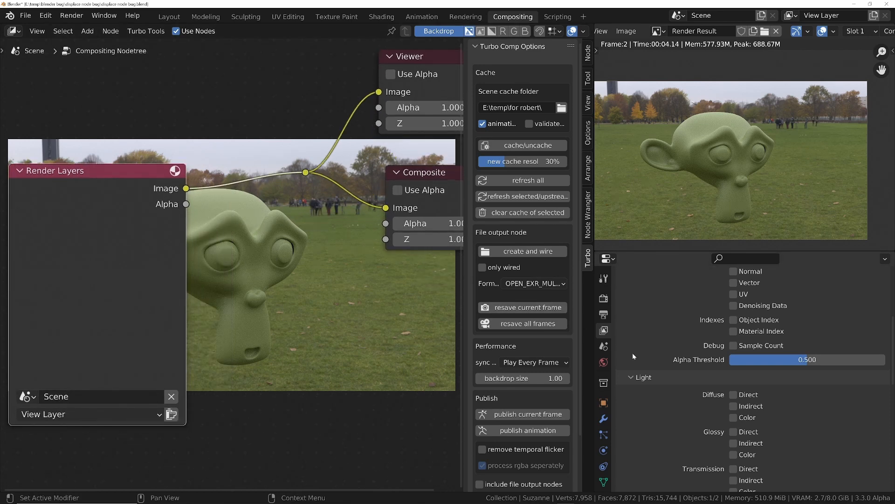
scroll(down, 3)
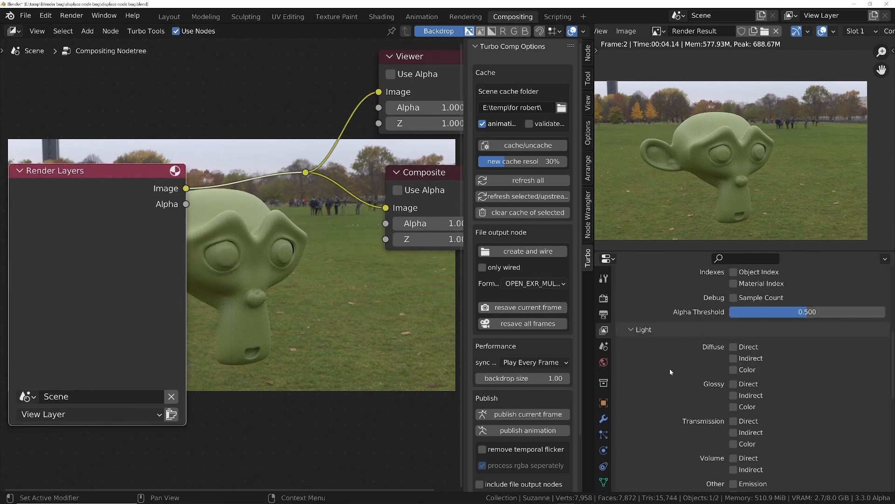
click(734, 358)
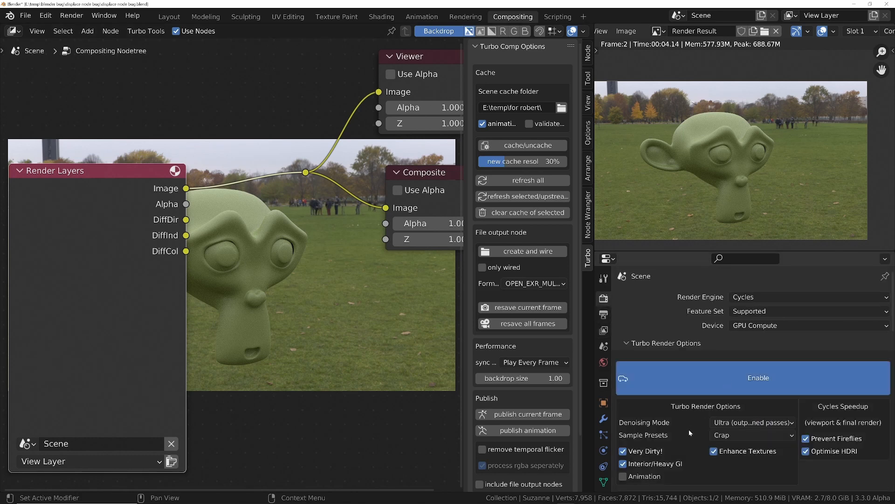
Step: Show Render Properties scrolled to the Turbo Render Options and Visible to Camera settings
click(757, 378)
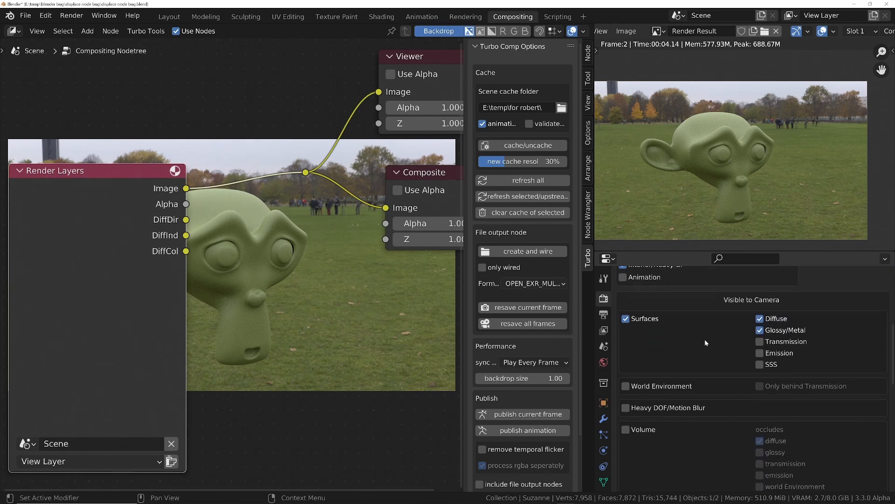
scroll(down, 3)
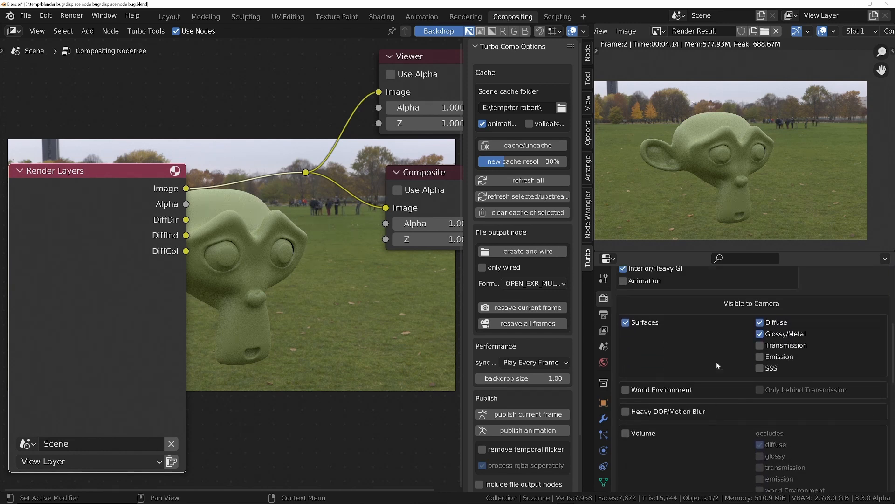
click(760, 334)
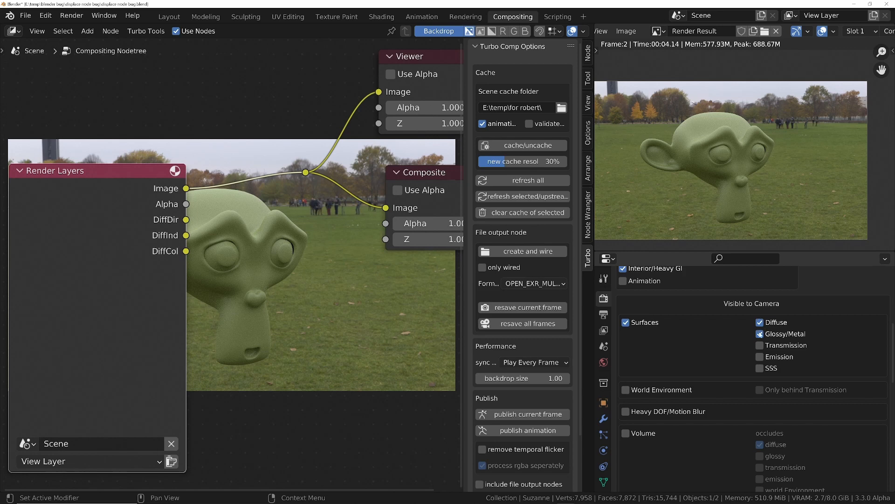
click(760, 334)
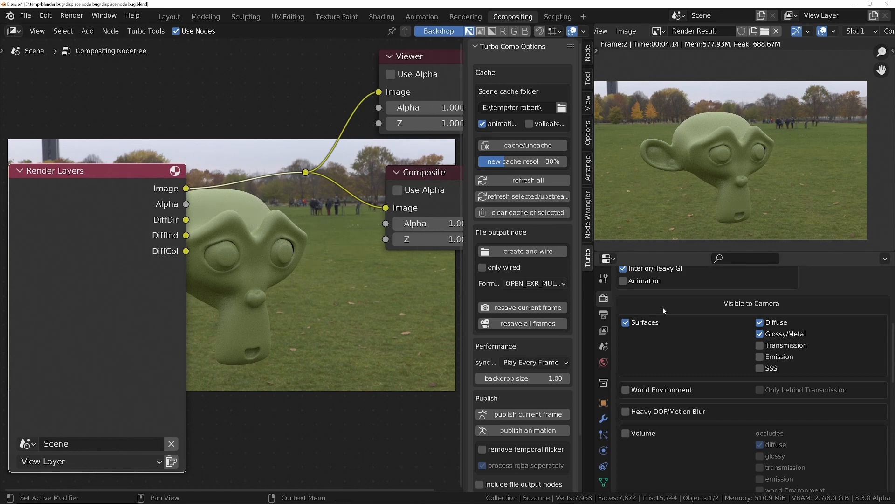
Step: Leave Heavy DOF/Motion Blur off, enable Volume and toggle its occludes-diffuse setting
scroll(down, 3)
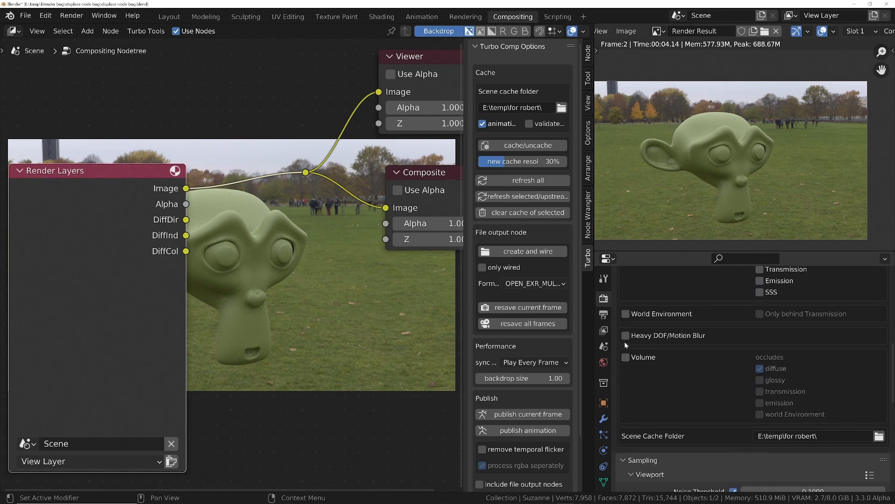
mouse_move(647, 337)
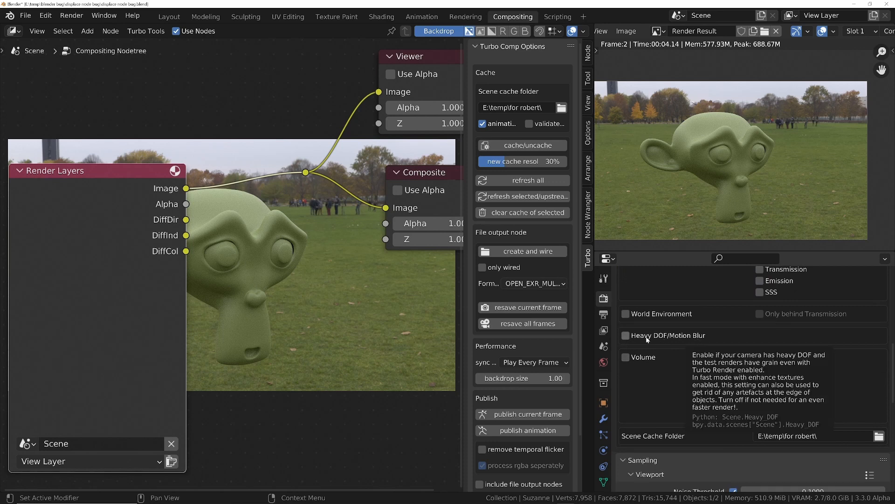
click(625, 335)
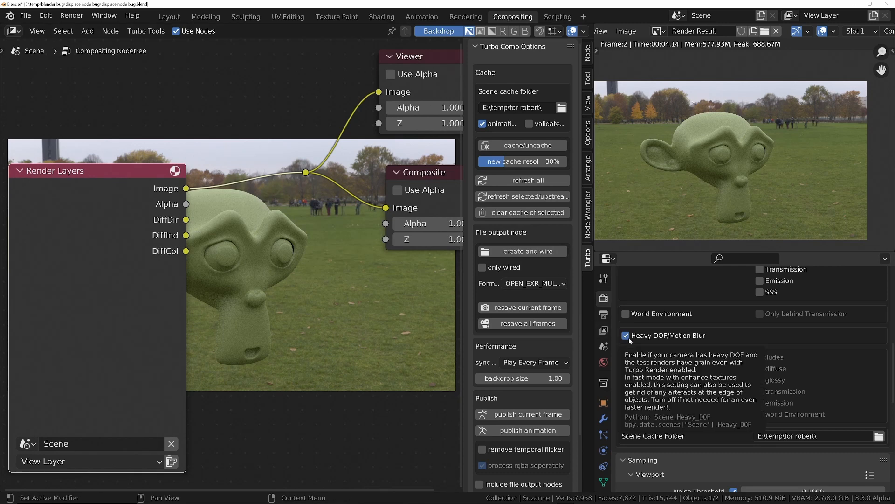
mouse_move(627, 335)
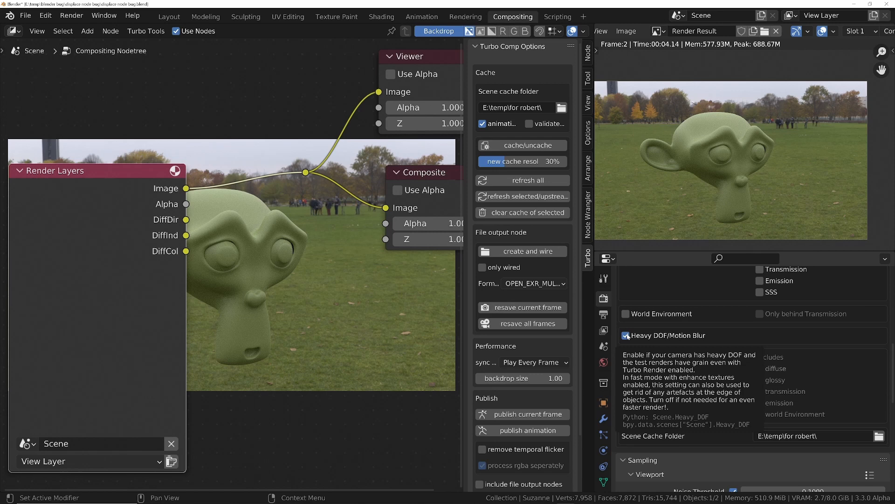
click(626, 335)
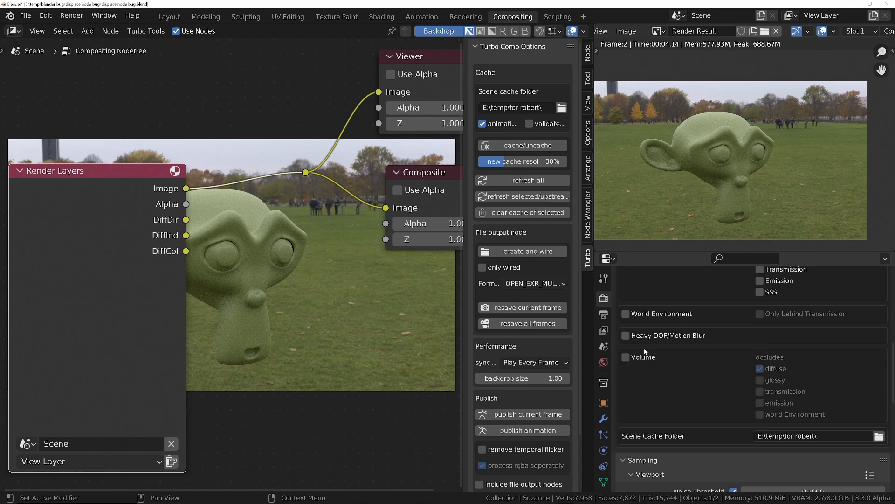
click(625, 358)
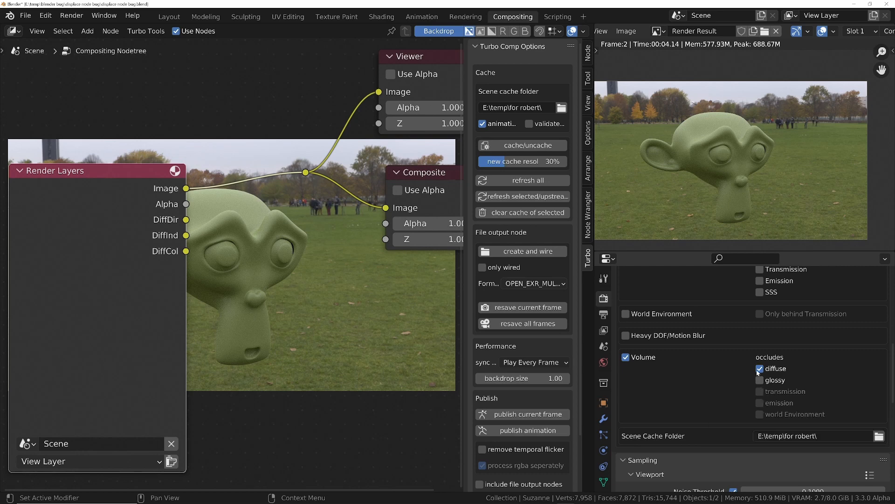
click(760, 369)
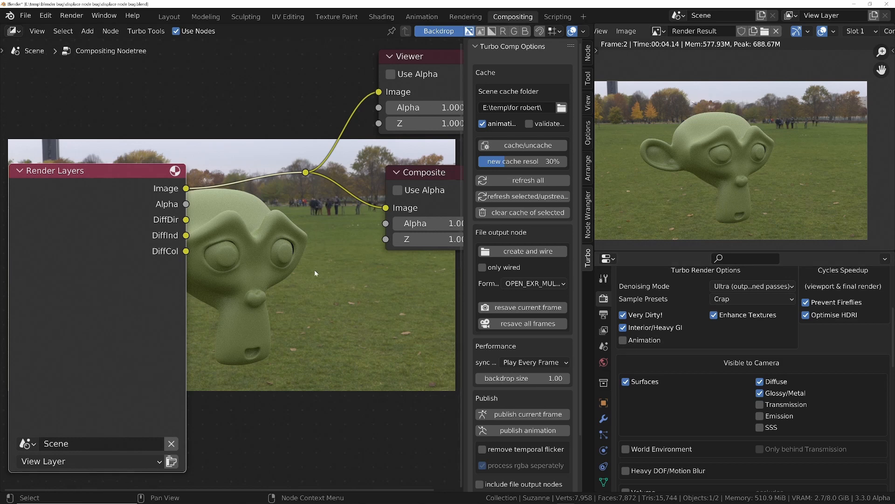
mouse_move(168, 194)
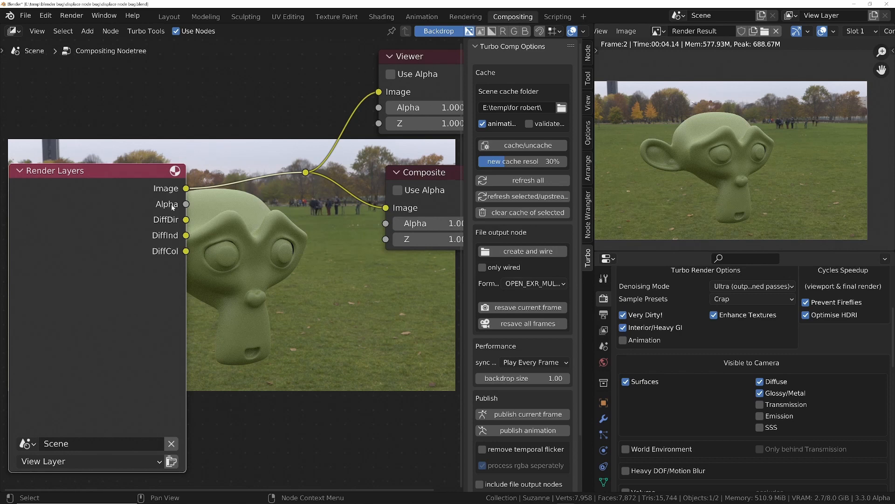
mouse_move(181, 222)
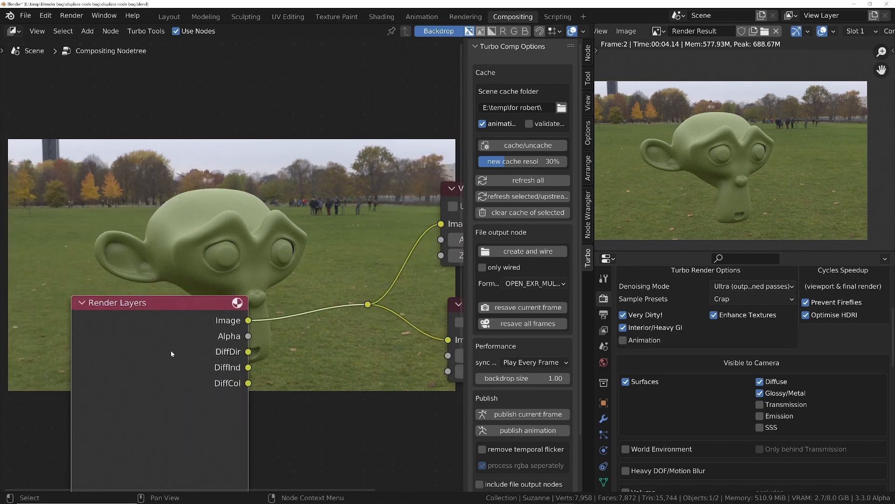
Step: Drag the Render Layers node up and to the left in the compositing tree
drag(159, 302, 119, 163)
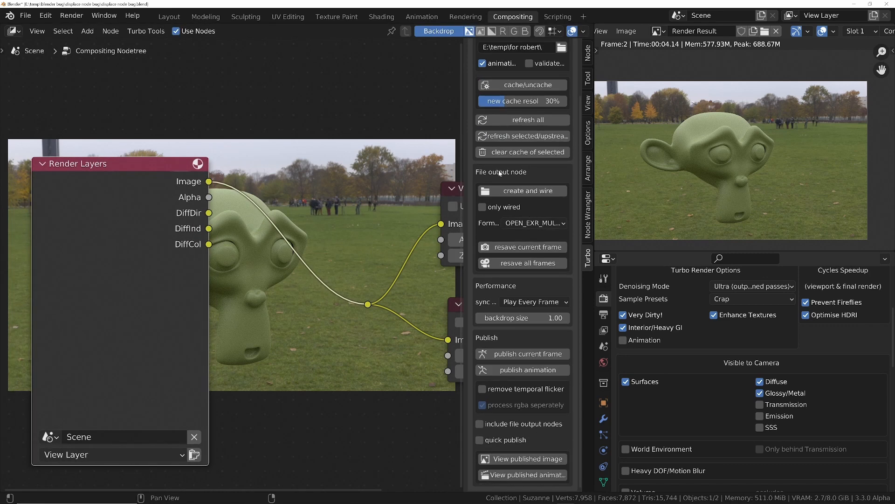
mouse_move(589, 263)
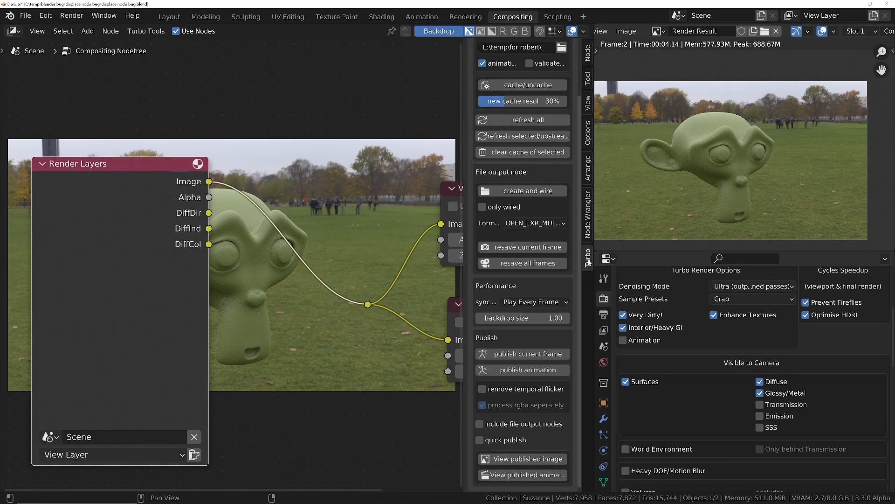
Step: Use the Turbo tab's 'create and wire' to add a File Output node fed by every pass
click(534, 223)
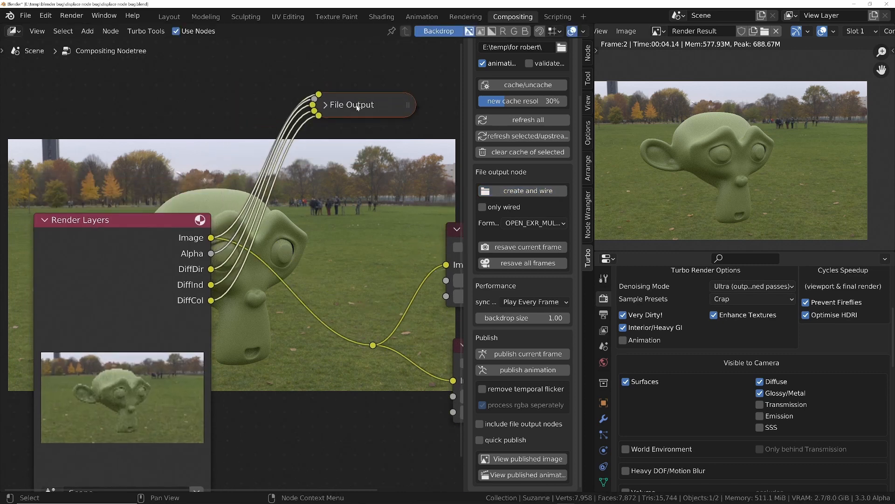
Step: Rename the File Output node inputs to Image, Alpha, DiffuseDirect, john and pedro
click(325, 104)
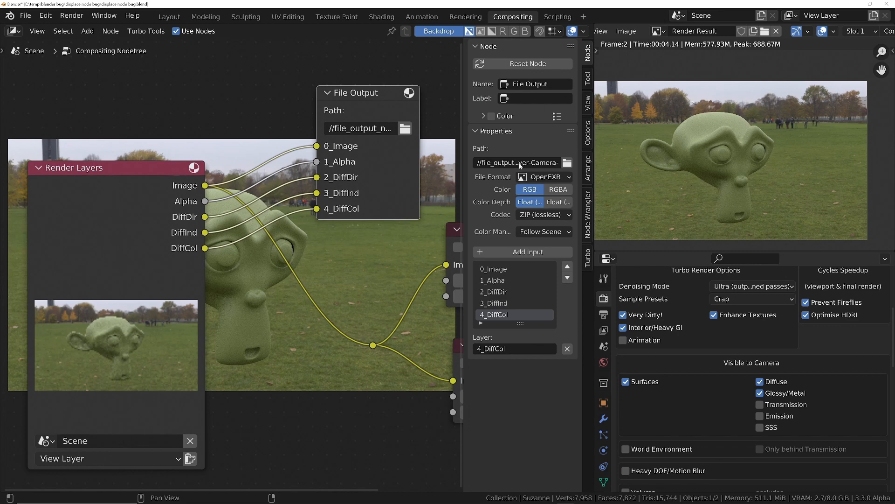
click(497, 268)
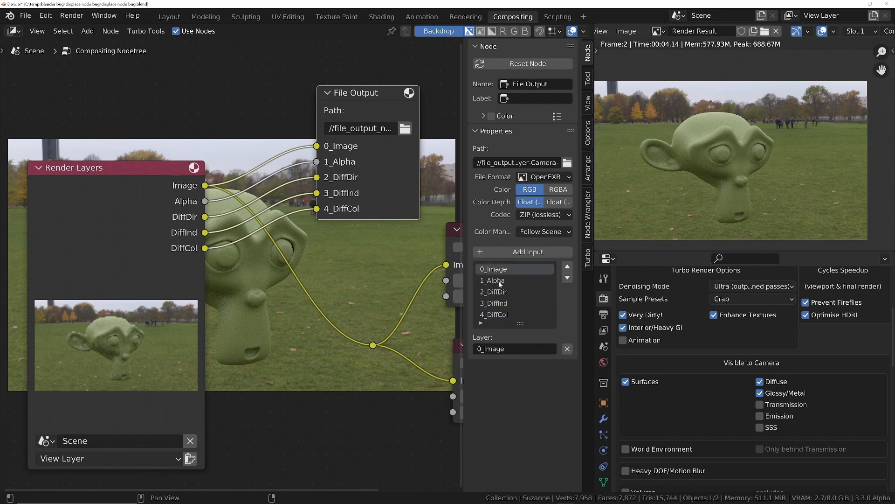
click(492, 269)
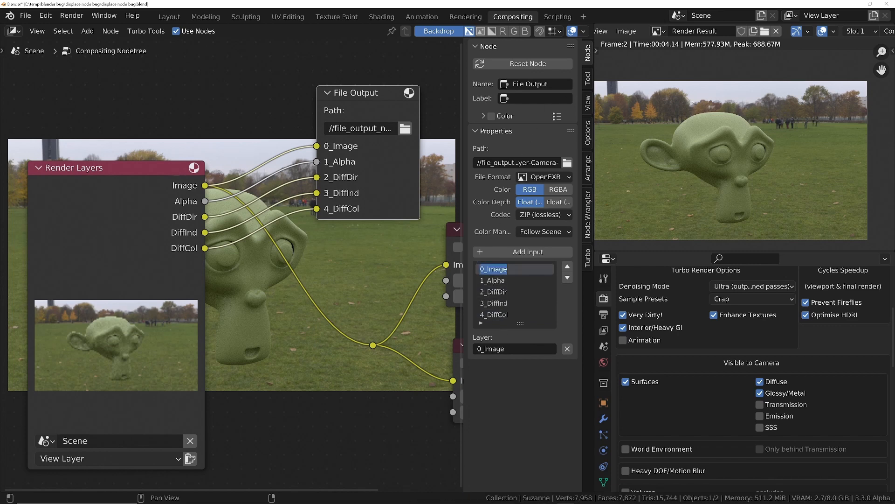
double_click(492, 269)
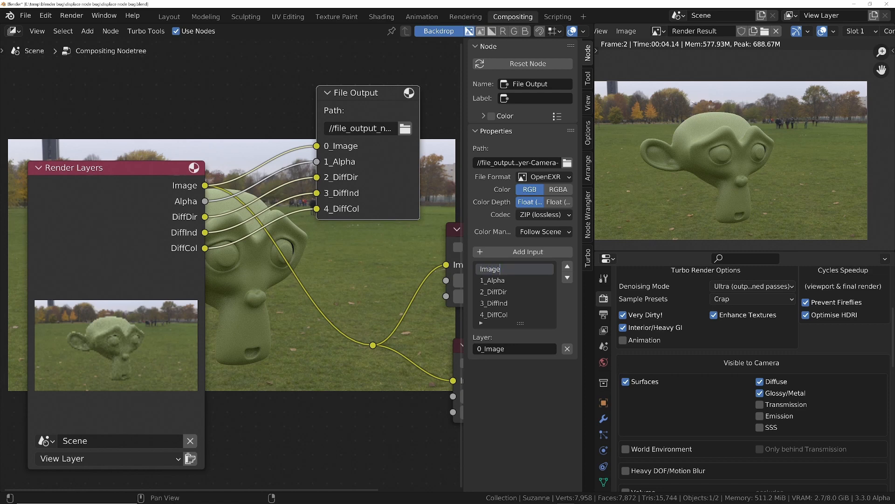
click(492, 279)
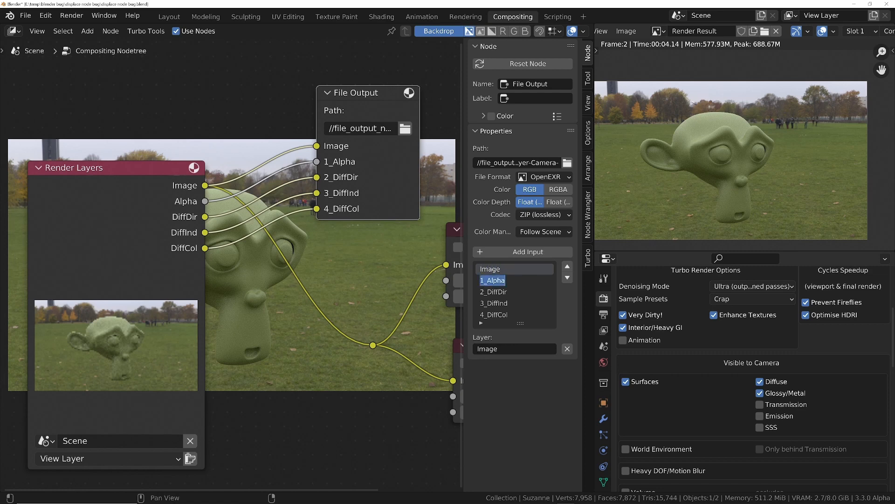
double_click(492, 280)
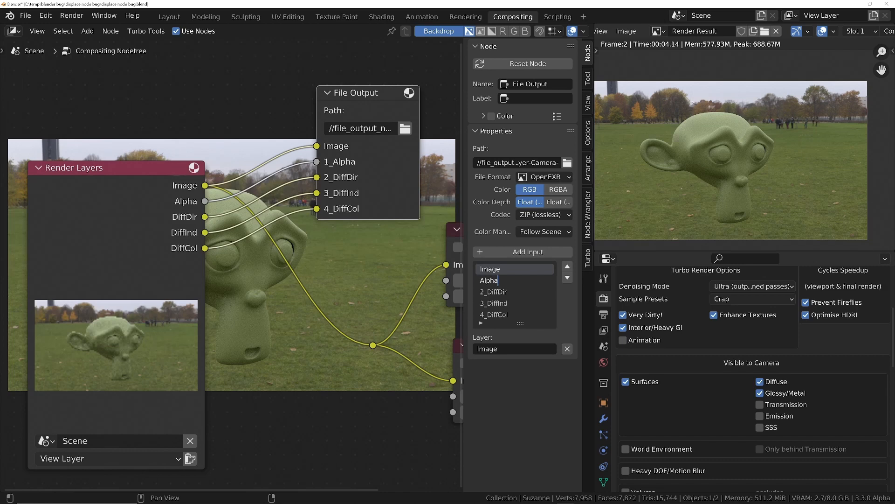
click(493, 291)
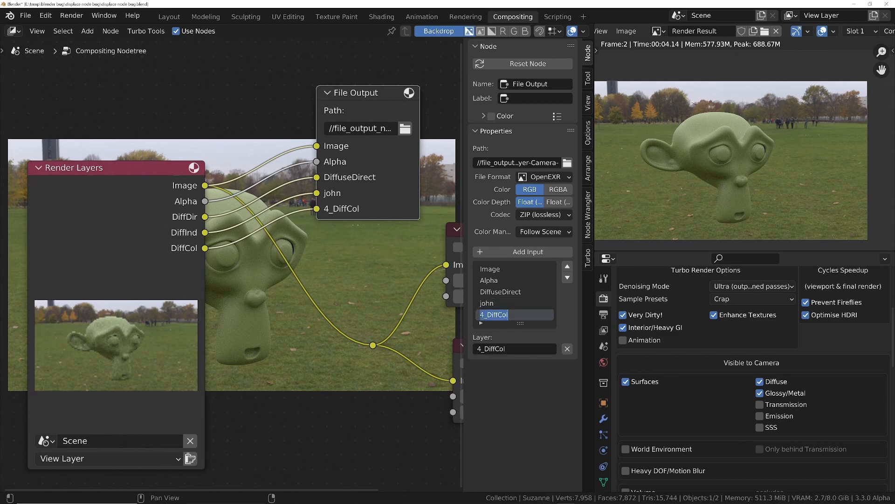
text(pedro)
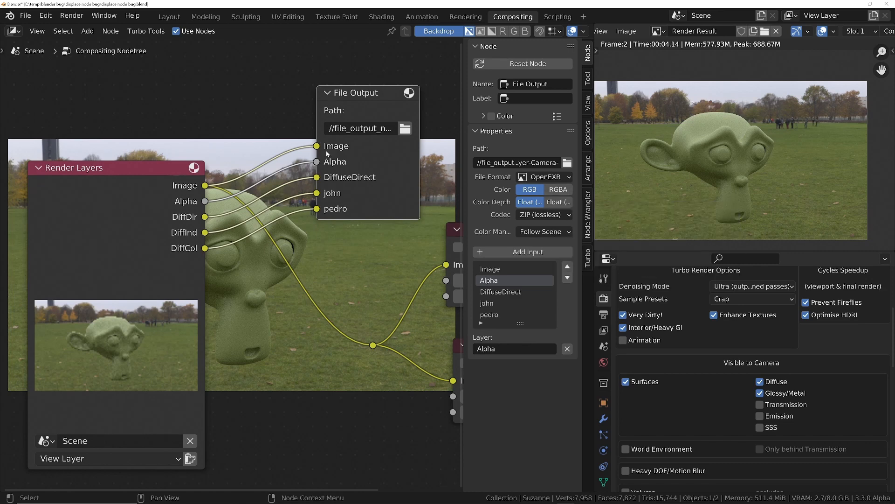
mouse_move(350, 96)
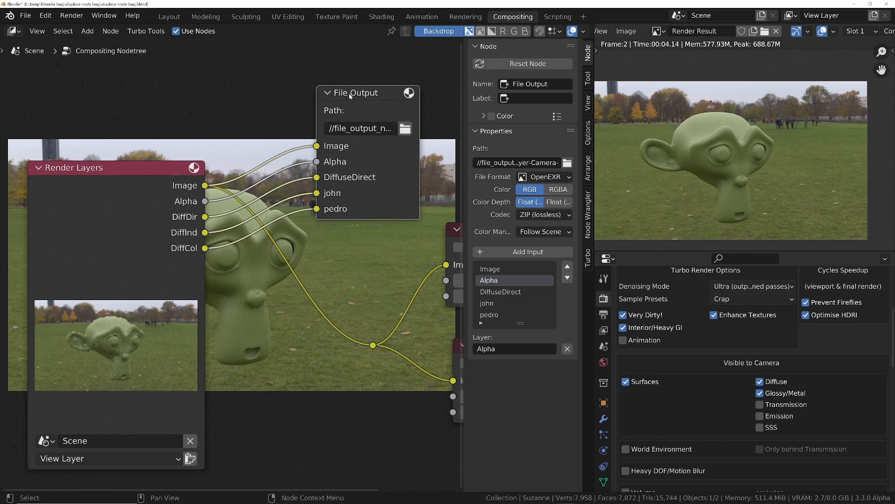
mouse_move(379, 152)
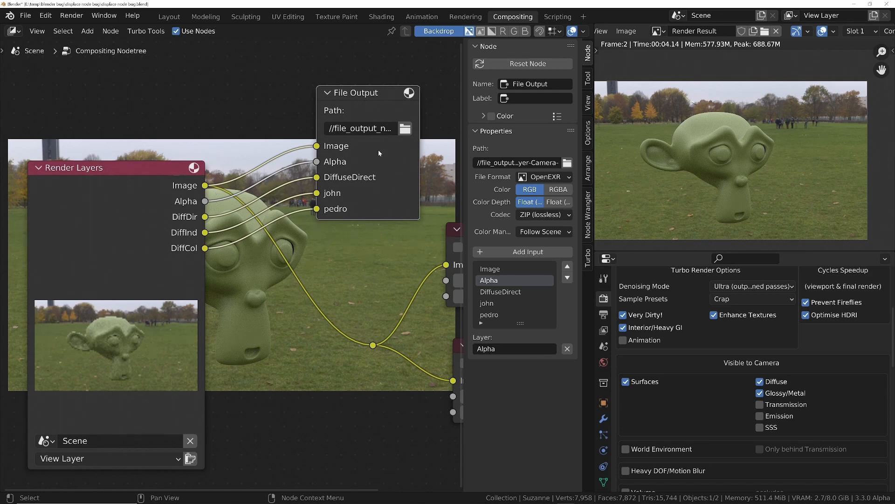
mouse_move(346, 153)
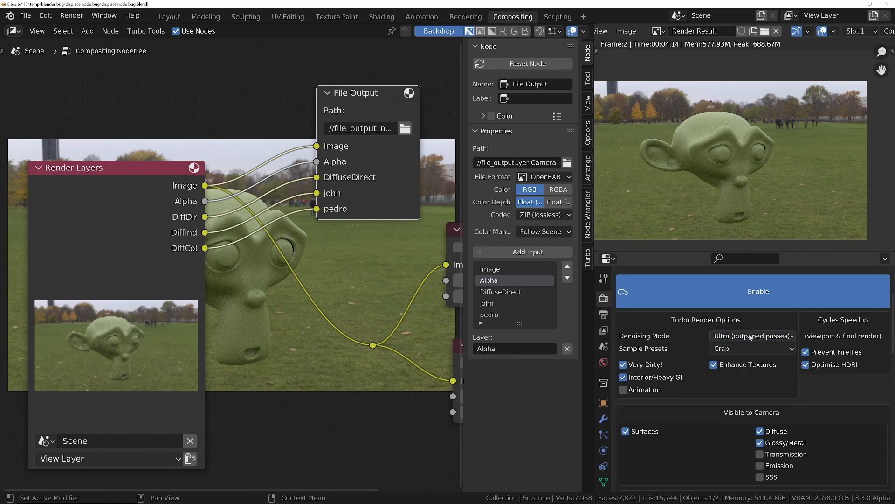
mouse_move(674, 449)
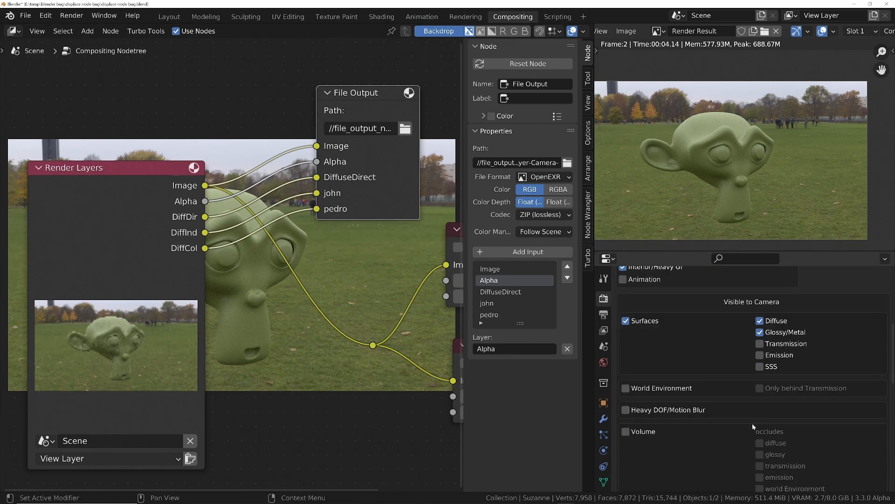
Step: Run 'turbo tools render still image' from the Render menu to write the EXR
click(72, 16)
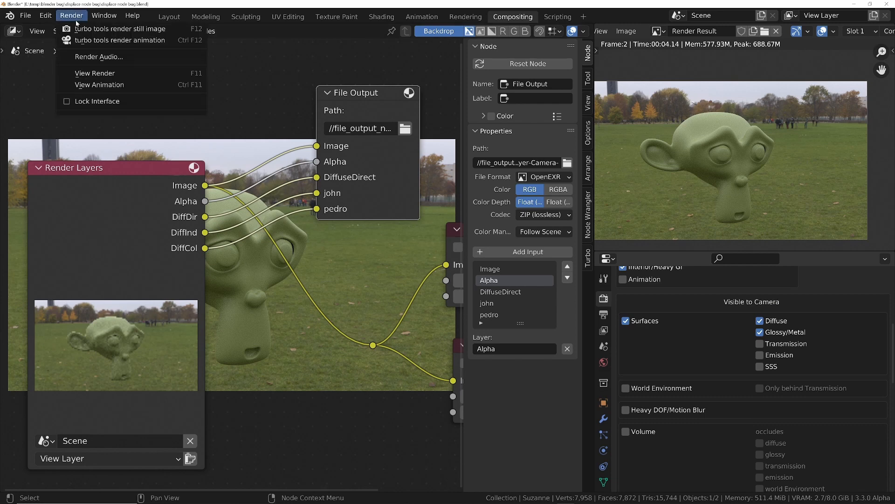
mouse_move(120, 29)
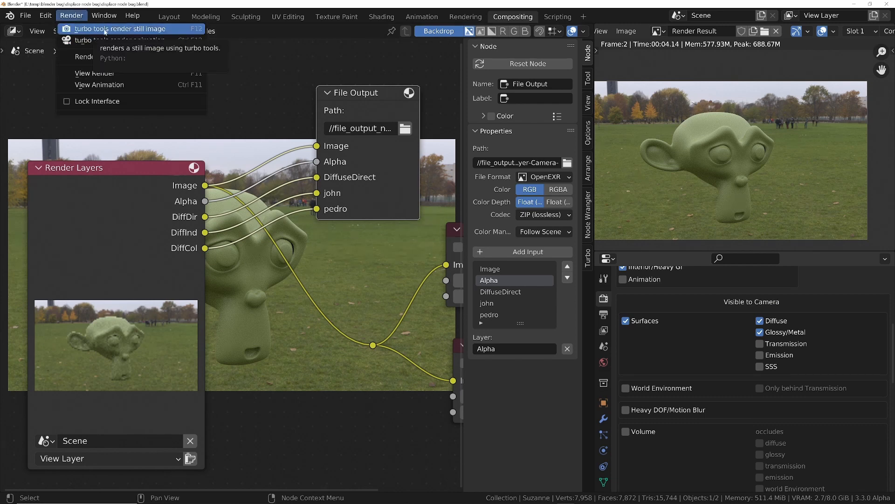
click(120, 29)
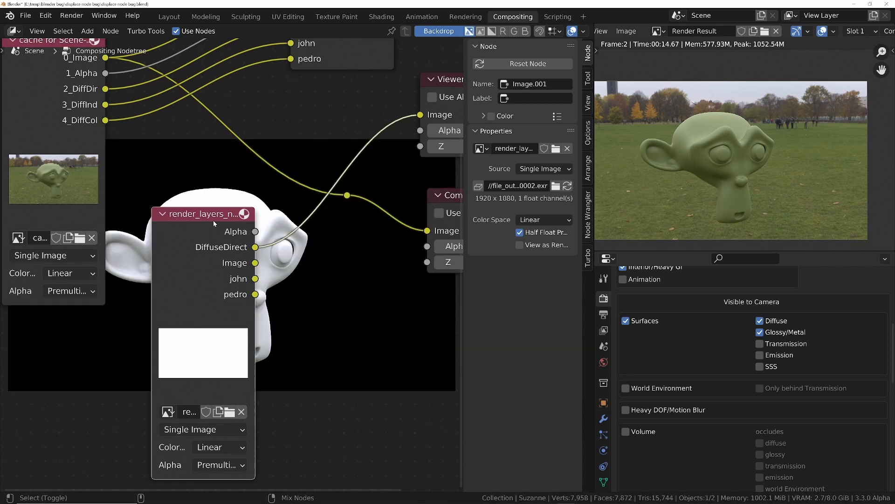
Step: Position the loaded EXR image node, showing Alpha, DiffuseDirect, Image, john and pedro layers
drag(203, 213, 339, 268)
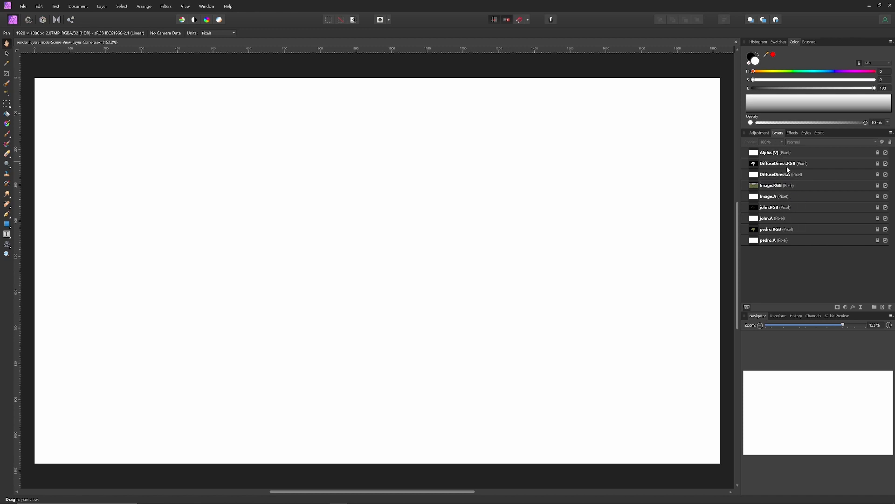
mouse_move(778, 163)
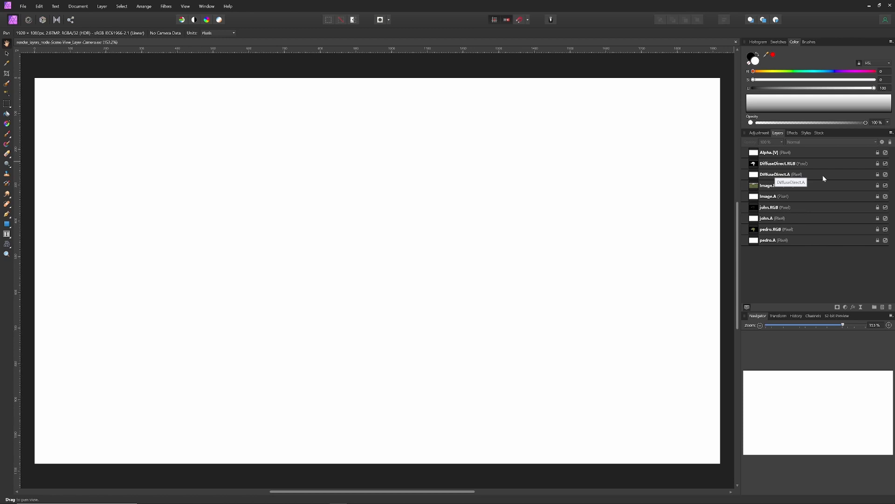
Step: Review the EXR's layers in Affinity Photo and bring up the Edit menu
click(38, 7)
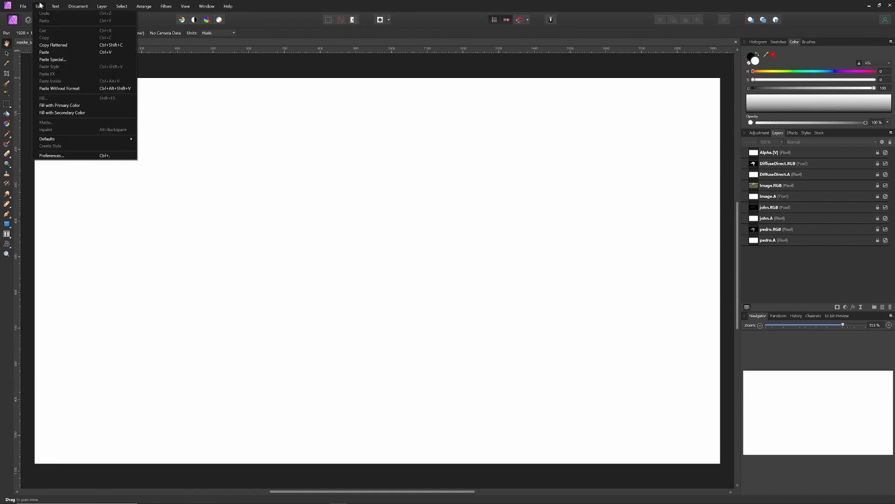
Step: Enable 'Associate OpenEXR alpha channels' in Affinity Photo's Color preferences and close the dialog
click(53, 156)
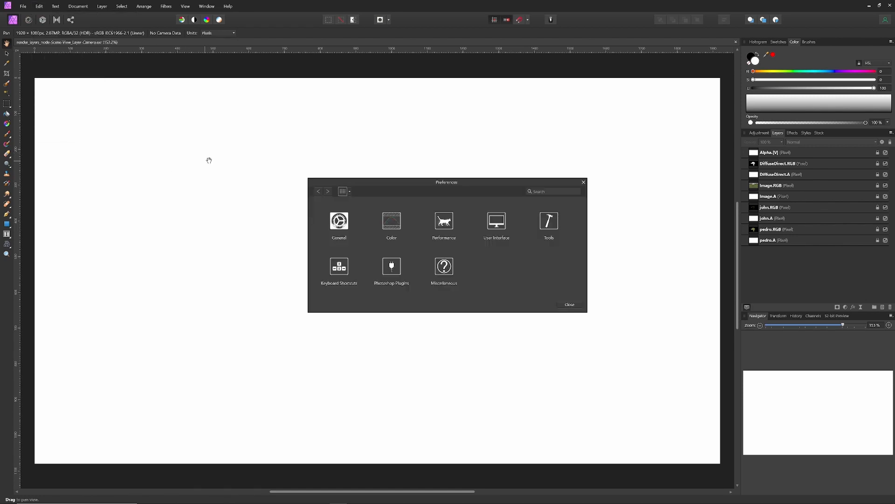
click(390, 222)
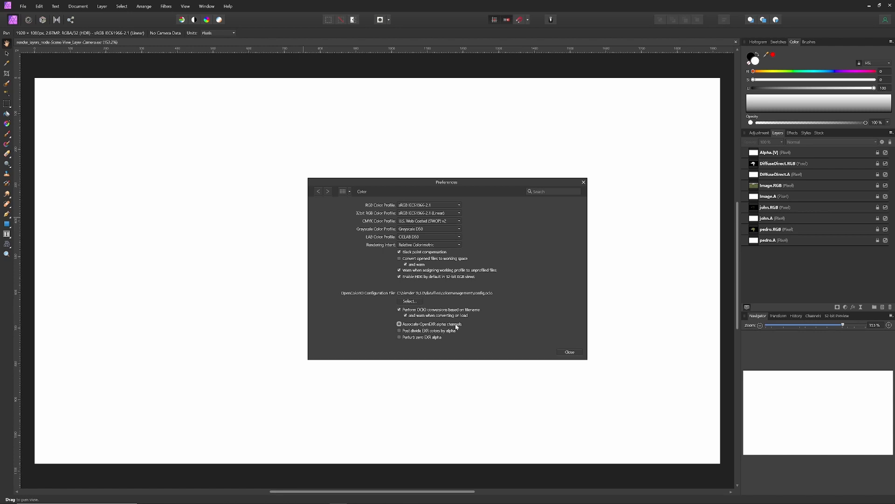
click(399, 323)
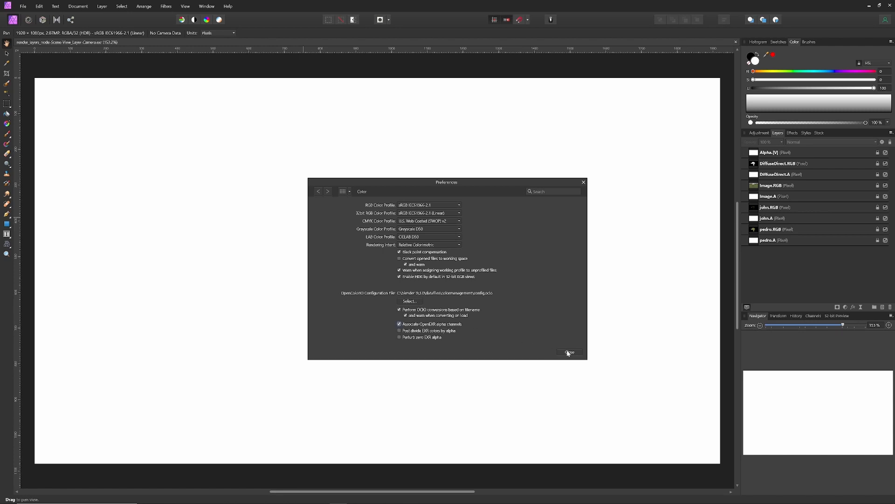
click(568, 352)
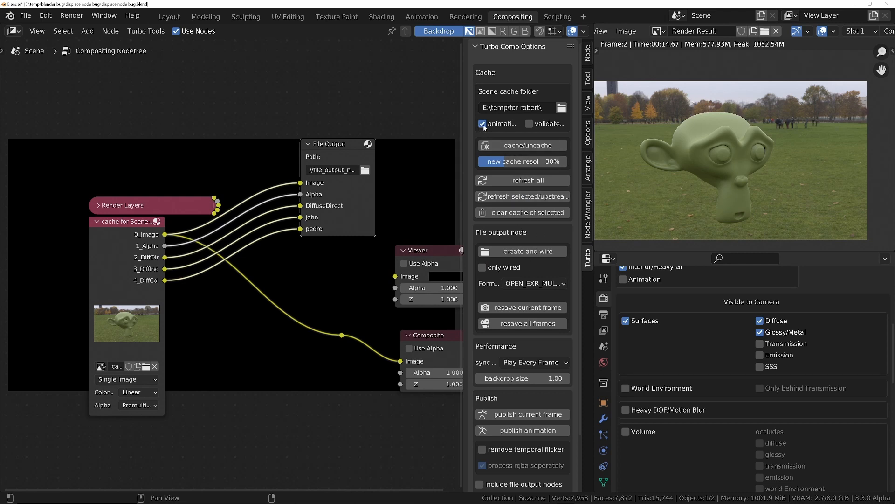
Step: Untick 'animation' in the Turbo Comp Cache panel and reposition the File Output and cache nodes
click(481, 124)
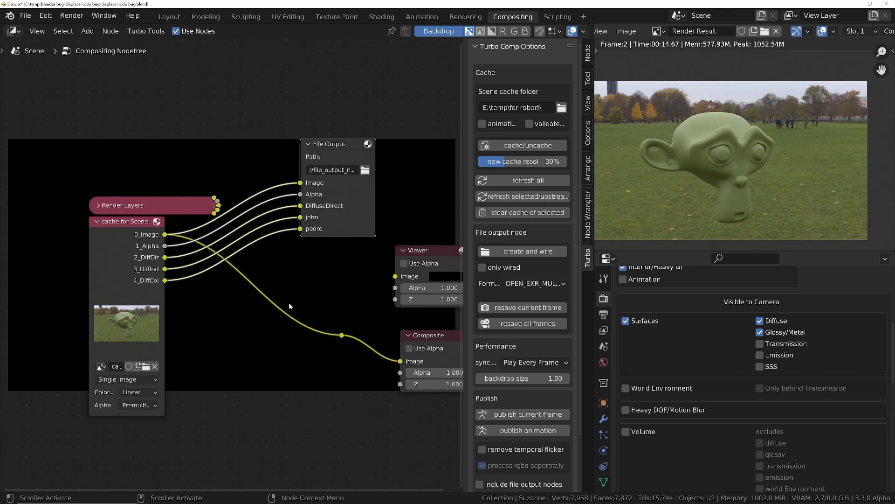
mouse_move(308, 399)
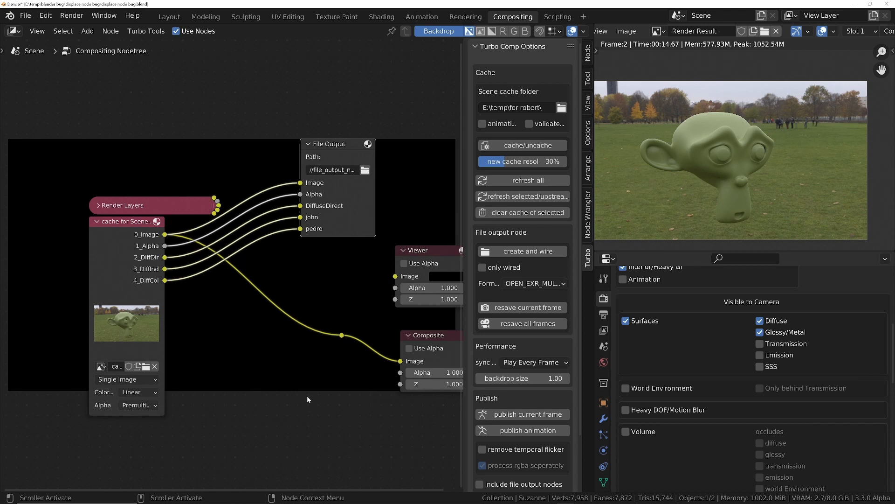
mouse_move(157, 320)
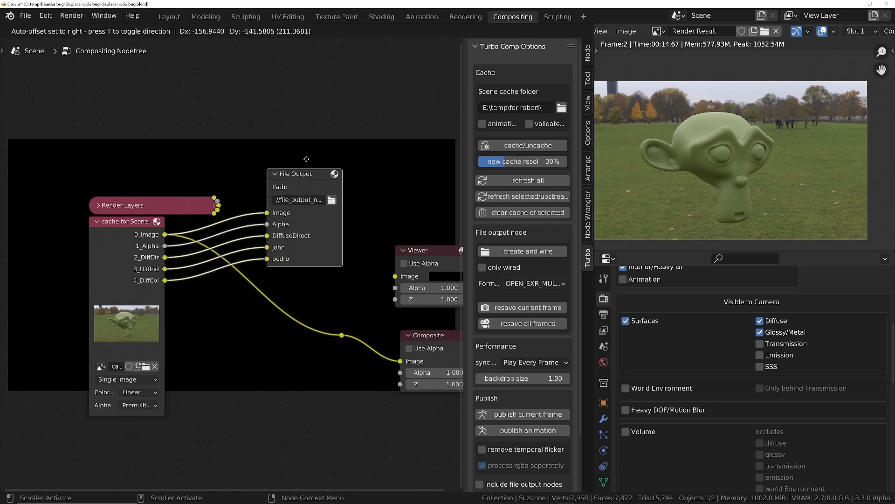
drag(305, 173, 326, 118)
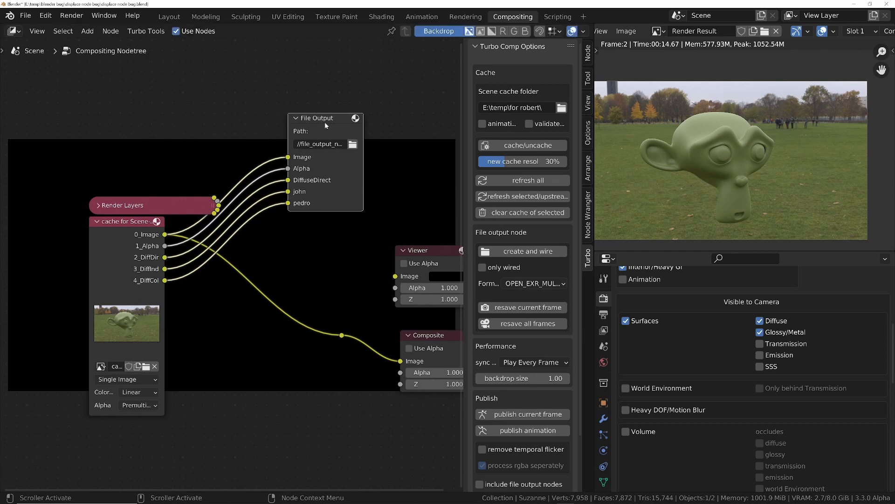
drag(125, 221, 134, 243)
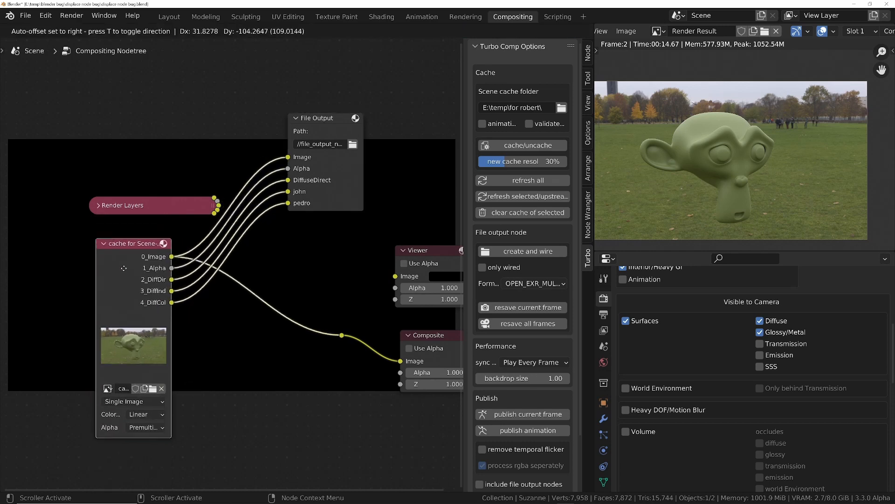